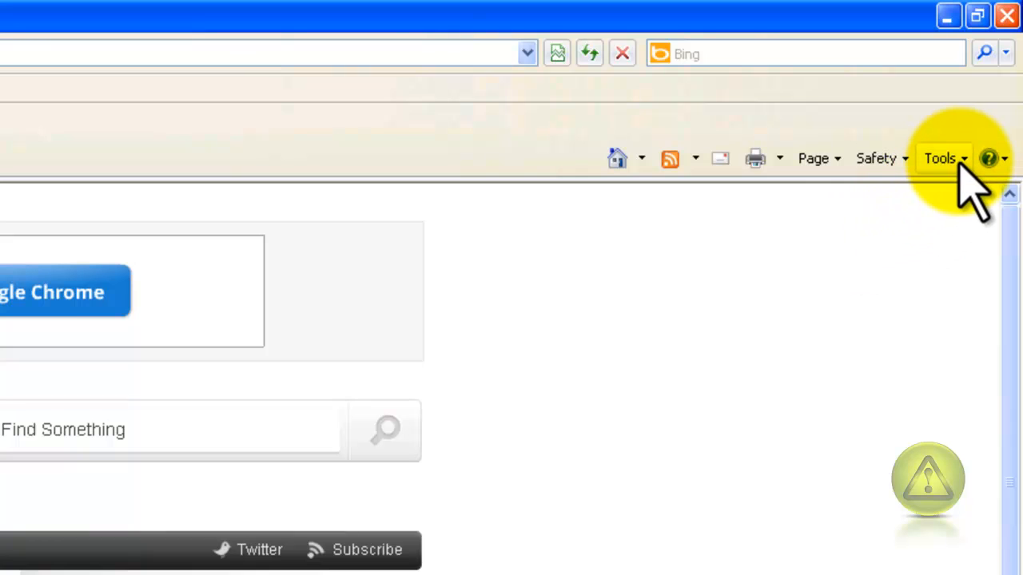
- Bring up the Tools menu listing Manage Add-ons and Internet Options
{"action": "left_click", "coordinate": [948, 157]}
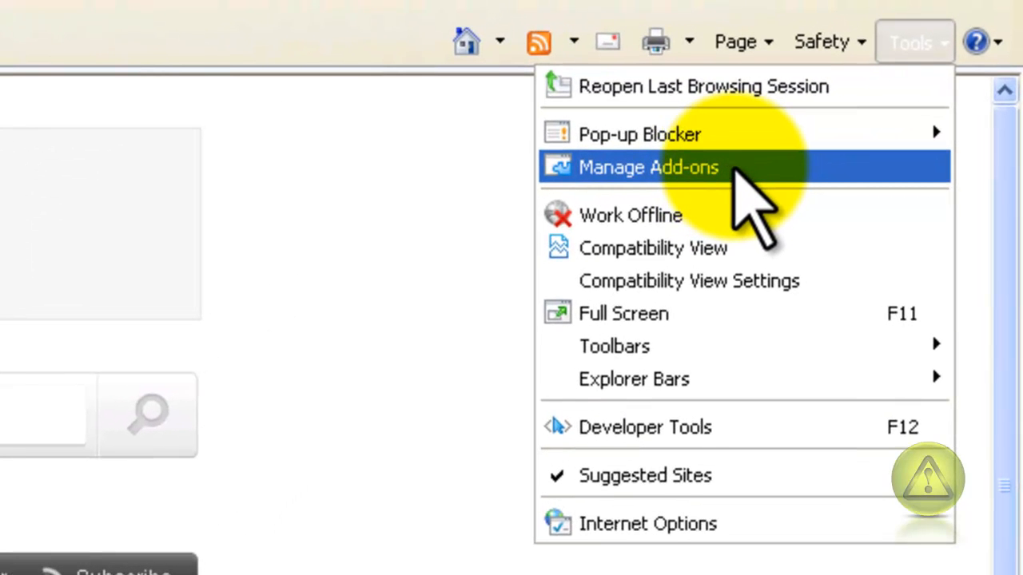
- Disable HP Smart Web Printing and its three related Hewlett-Packard add-ons in Manage Add-ons
{"action": "left_click", "coordinate": [648, 167]}
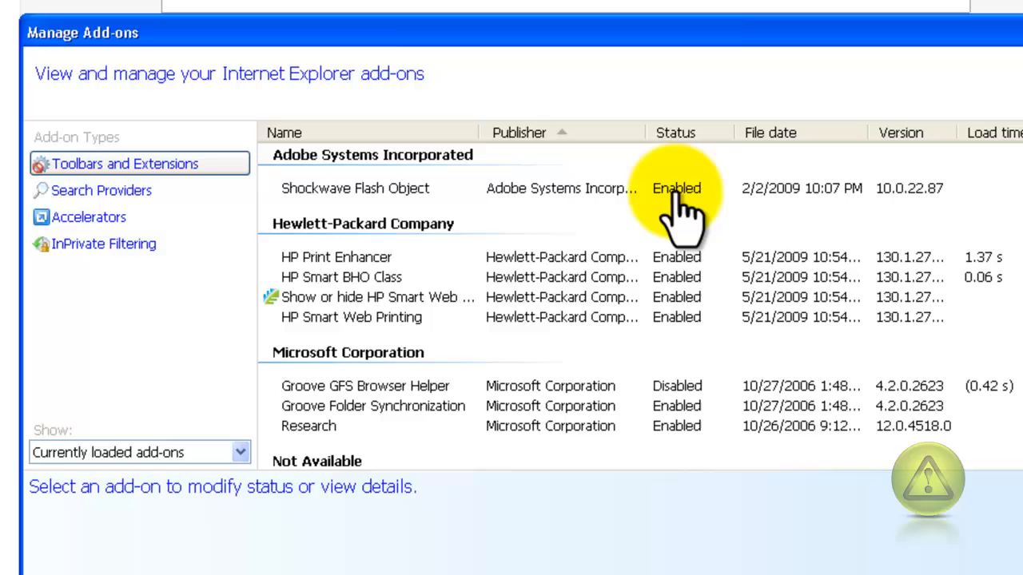
{"action": "mouse_move", "coordinate": [674, 280]}
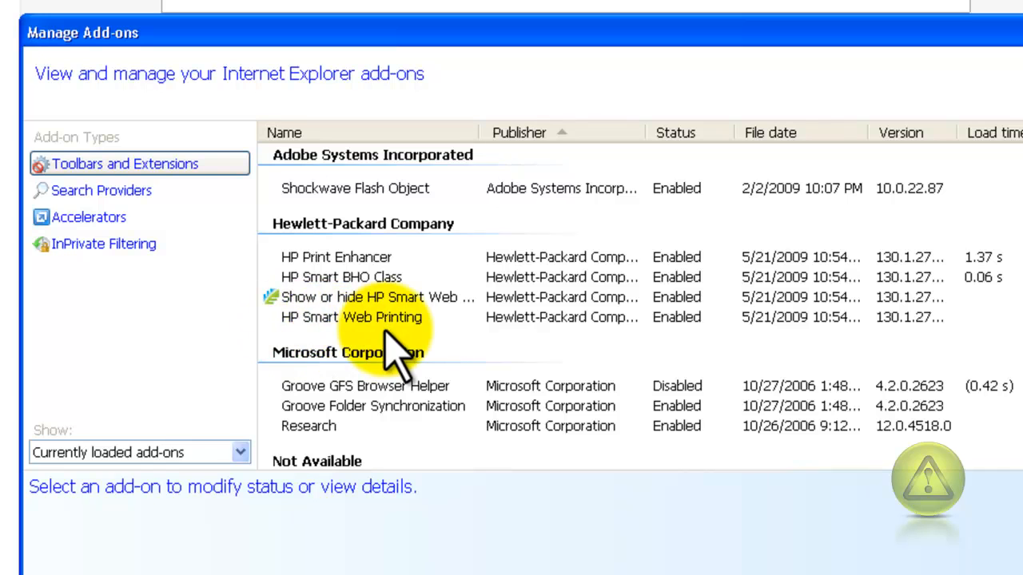
{"action": "mouse_move", "coordinate": [360, 288]}
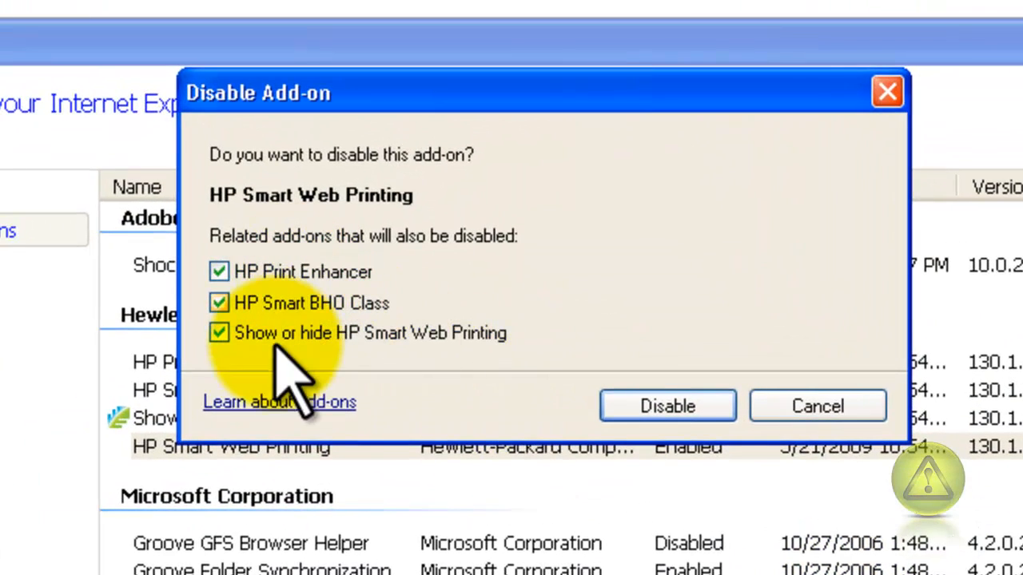
{"action": "mouse_move", "coordinate": [668, 406]}
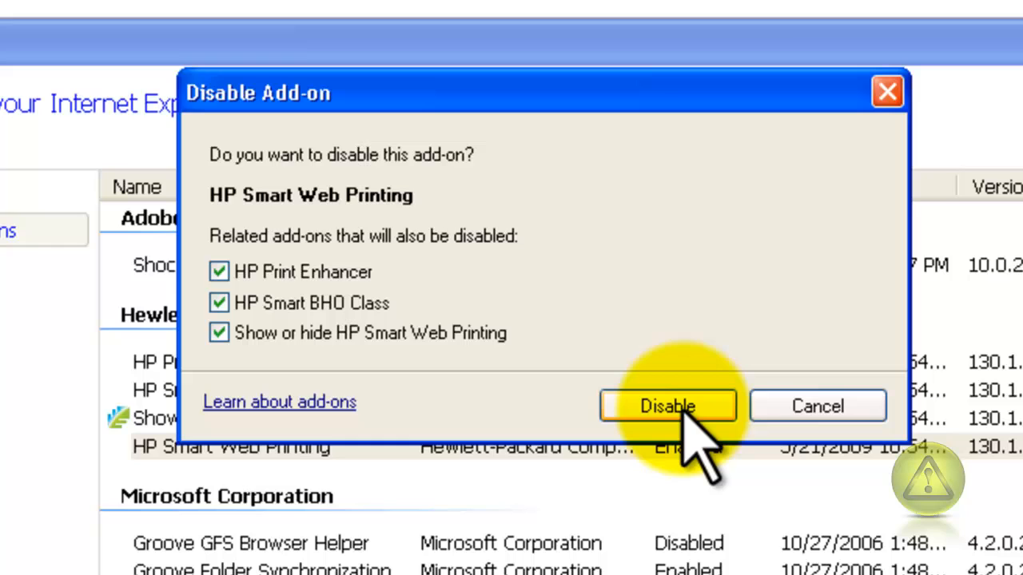
{"action": "left_click", "coordinate": [668, 406]}
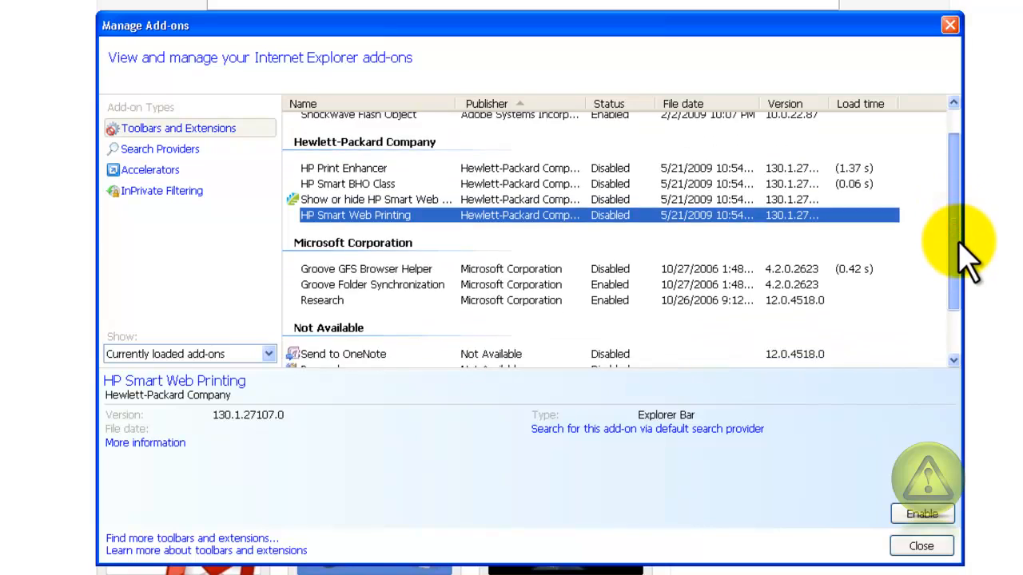
{"action": "scroll", "scroll_direction": "down", "scroll_amount": 3}
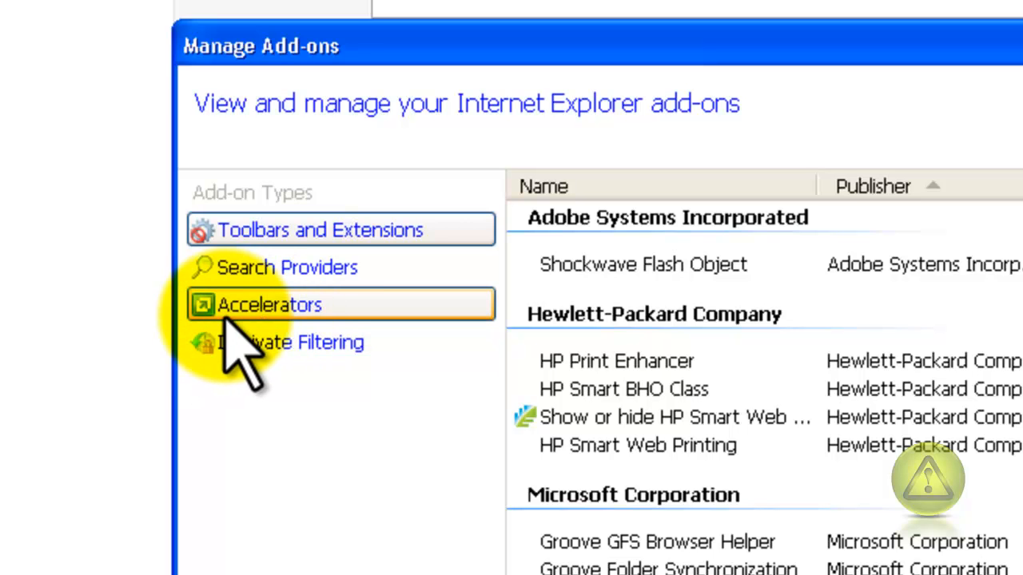
- Show the Accelerators list and remove the Blog with Windows Live accelerator
{"action": "left_click", "coordinate": [270, 304]}
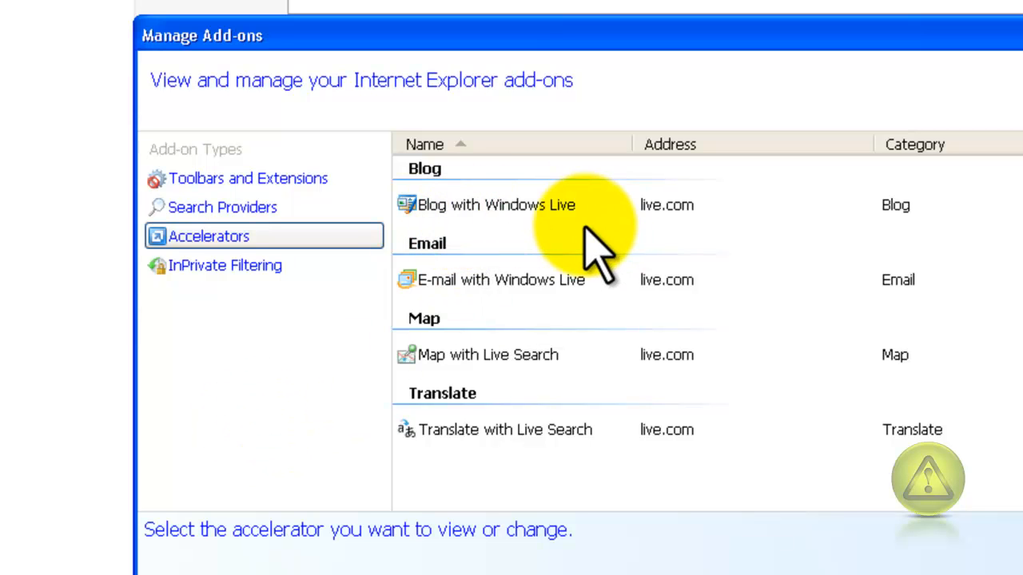
{"action": "left_click", "coordinate": [520, 208]}
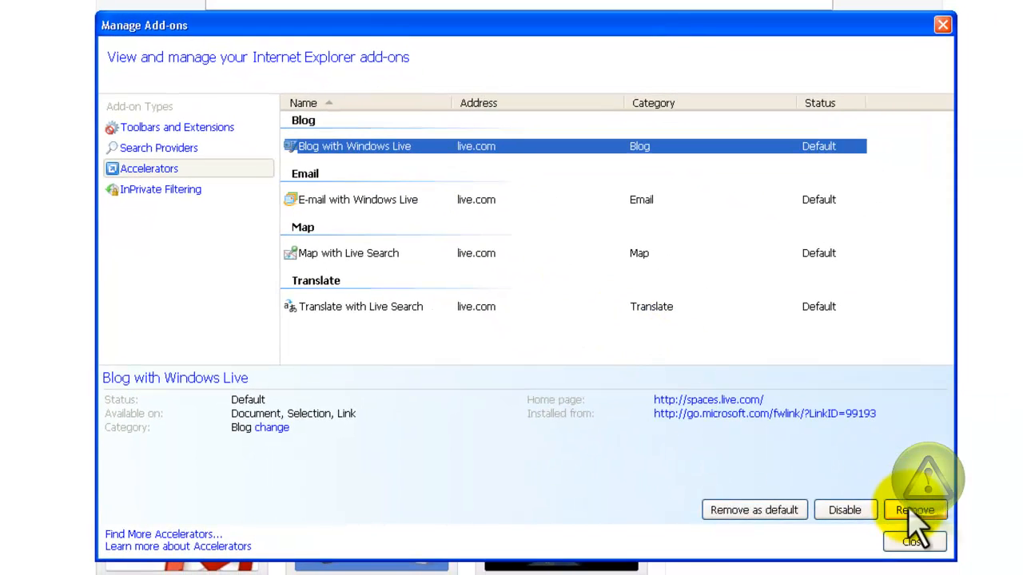
{"action": "left_click", "coordinate": [914, 510]}
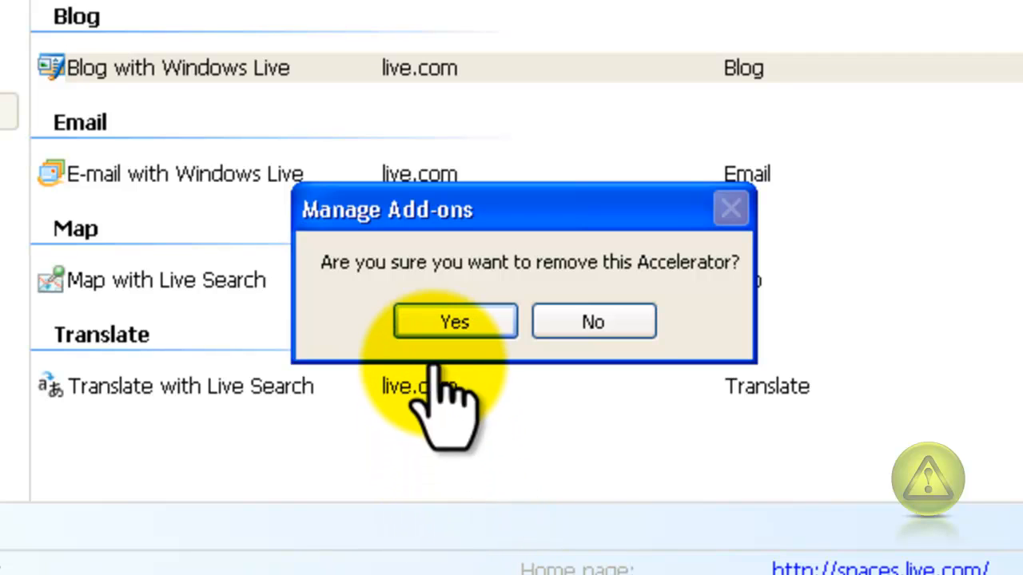
{"action": "left_click", "coordinate": [454, 321]}
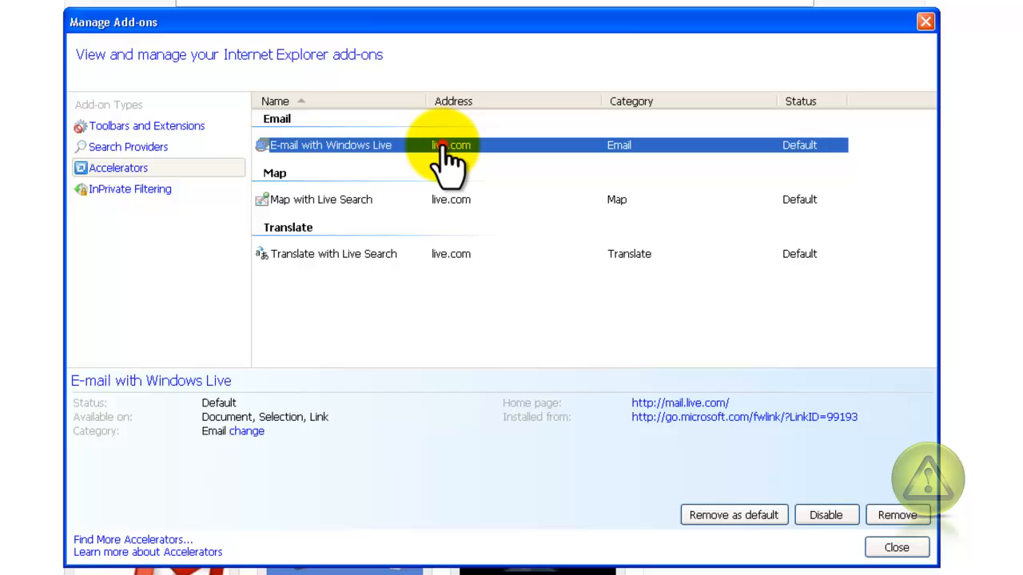
{"action": "mouse_move", "coordinate": [476, 272]}
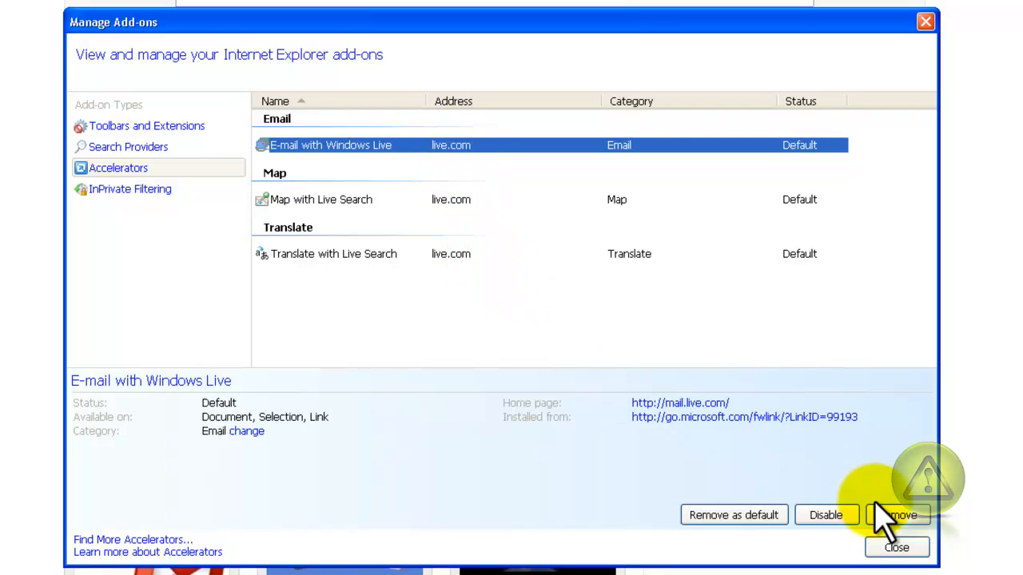
- Remove the E-mail with Windows Live and Translate with Live Search accelerators, leaving none
{"action": "left_click", "coordinate": [901, 515]}
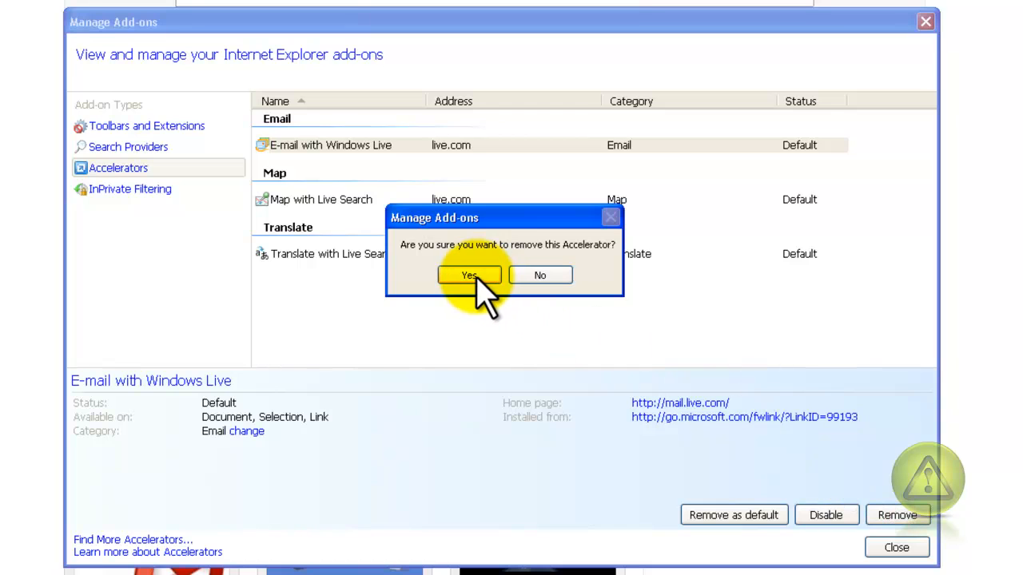
{"action": "left_click", "coordinate": [466, 275]}
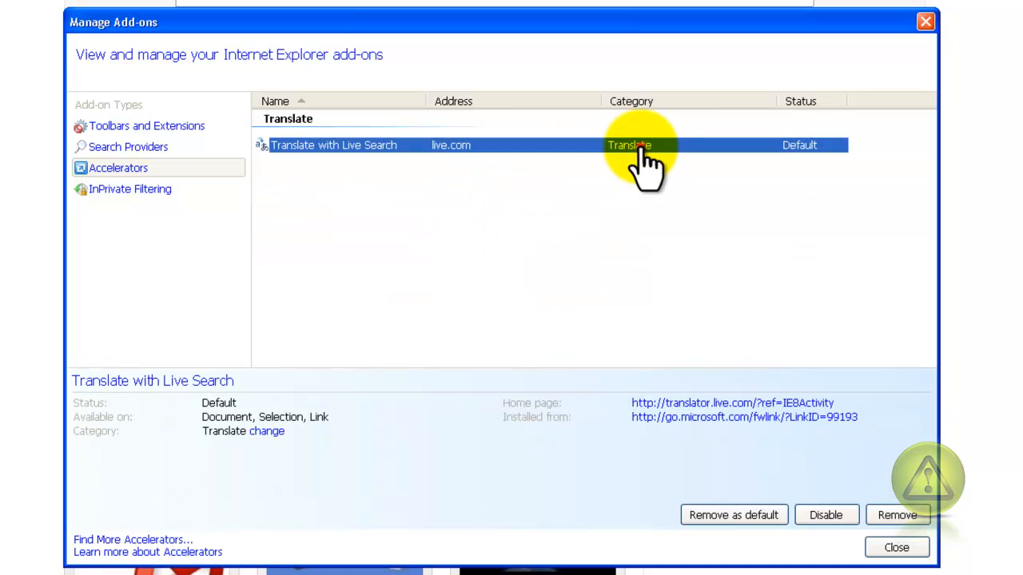
{"action": "left_click", "coordinate": [898, 514]}
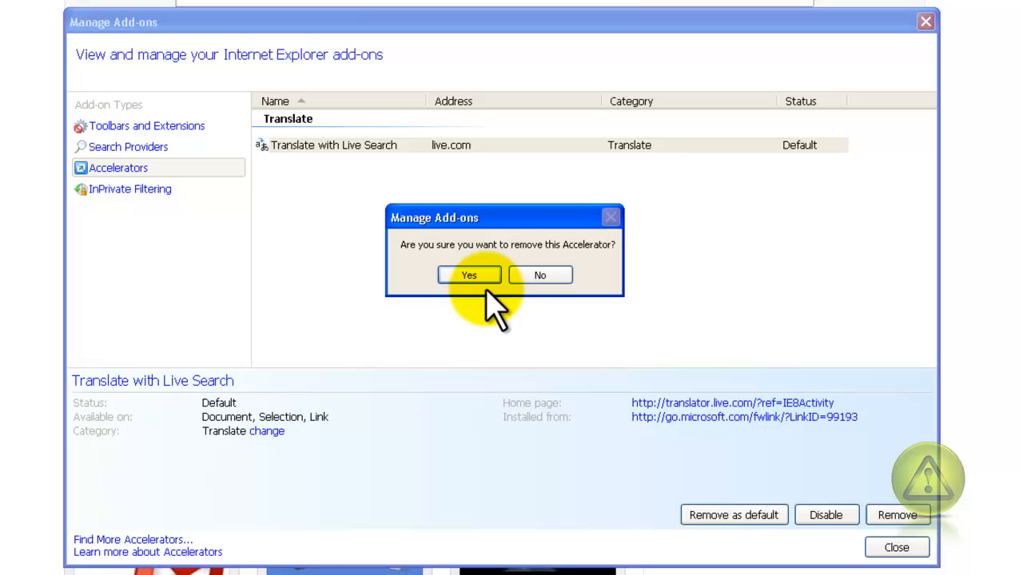
{"action": "left_click", "coordinate": [466, 275]}
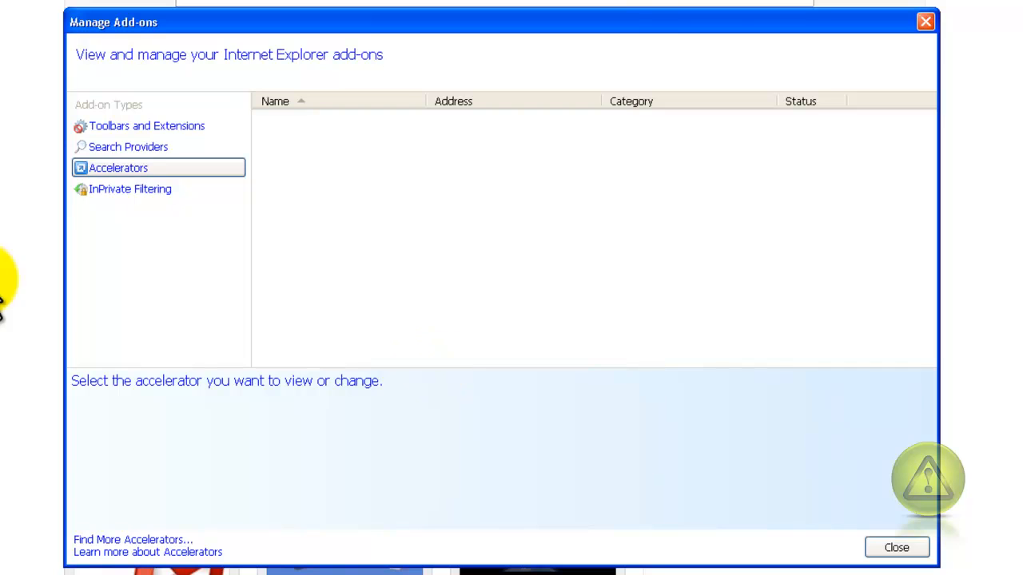
{"action": "mouse_move", "coordinate": [923, 24]}
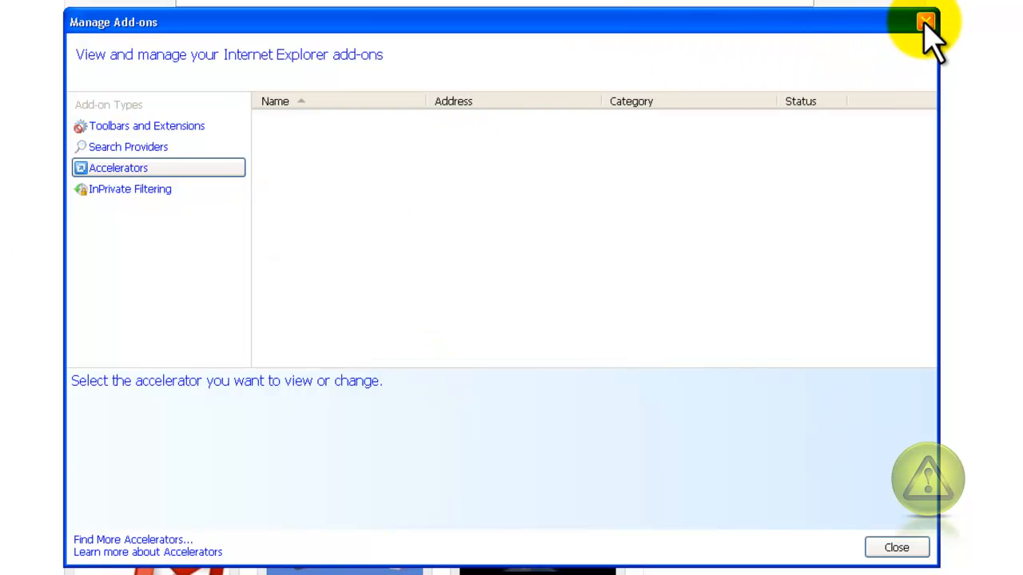
- Close Manage Add-ons and bring up Internet Options from the Tools menu
{"action": "left_click", "coordinate": [922, 21]}
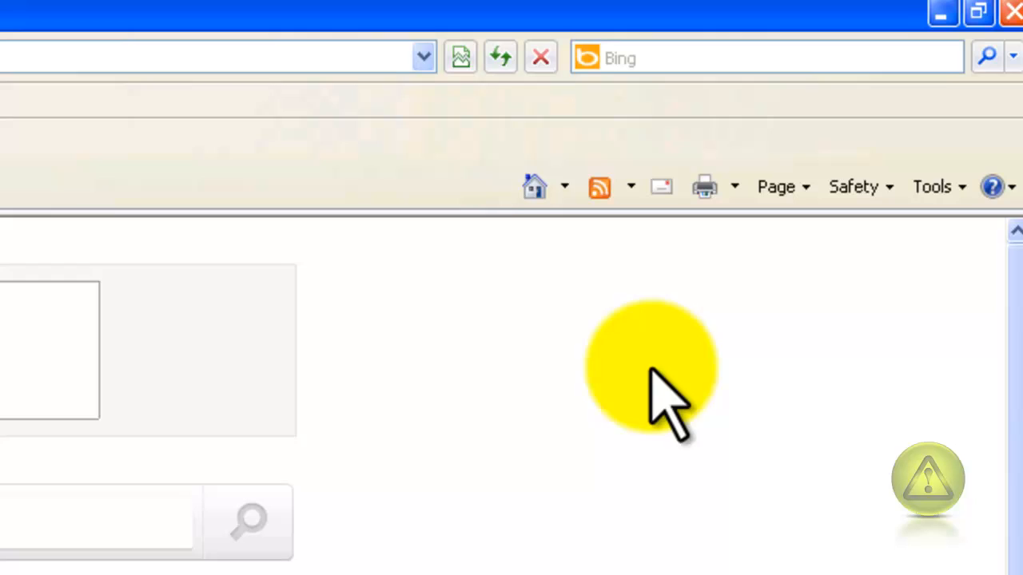
{"action": "left_click", "coordinate": [928, 199]}
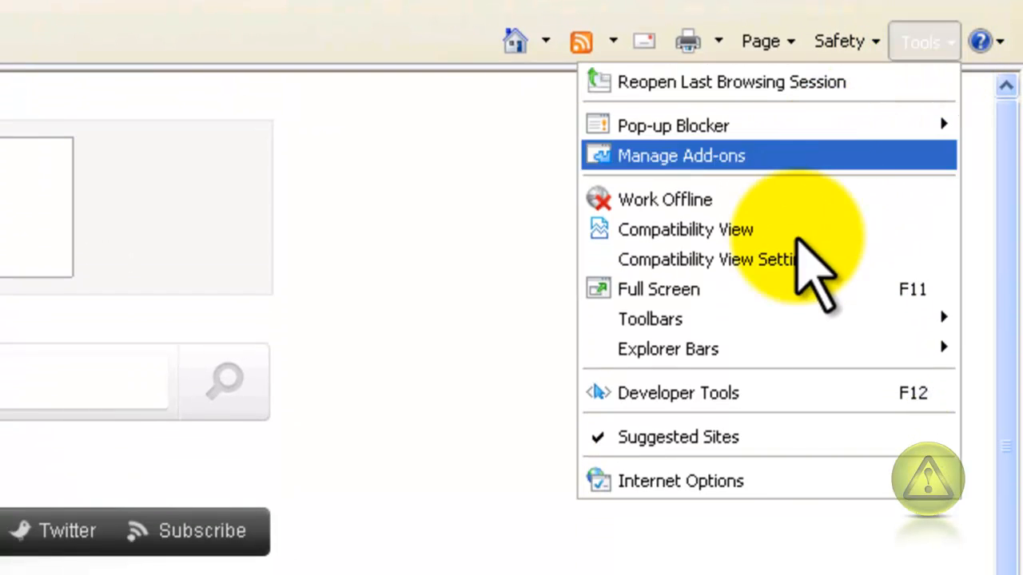
{"action": "mouse_move", "coordinate": [681, 481]}
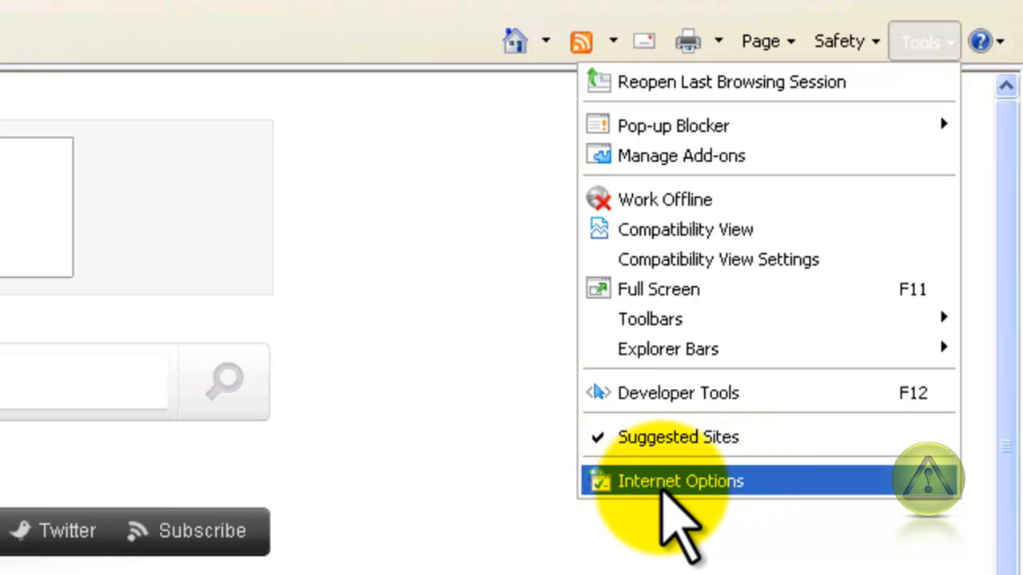
{"action": "mouse_move", "coordinate": [791, 519]}
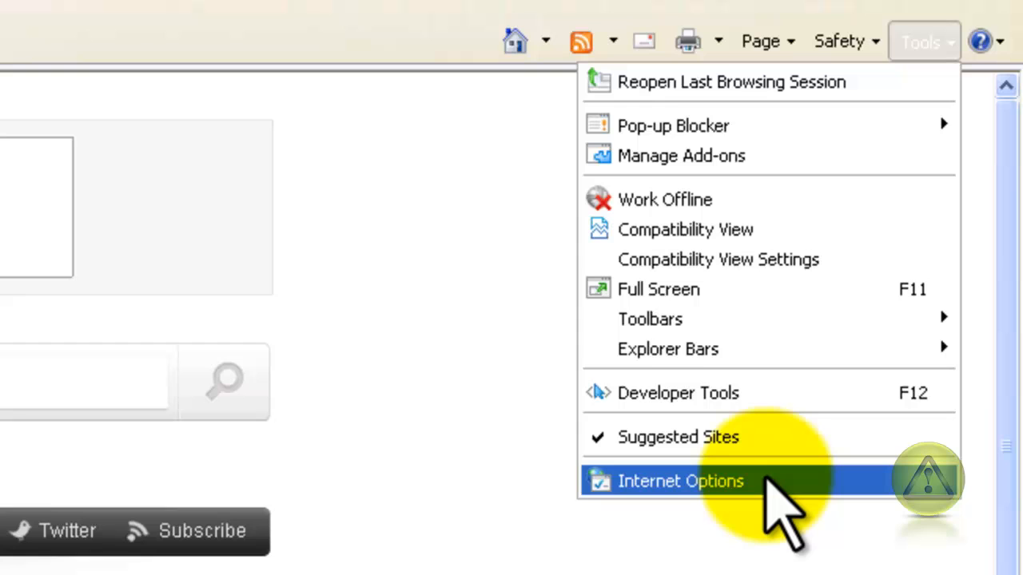
{"action": "left_click", "coordinate": [680, 481]}
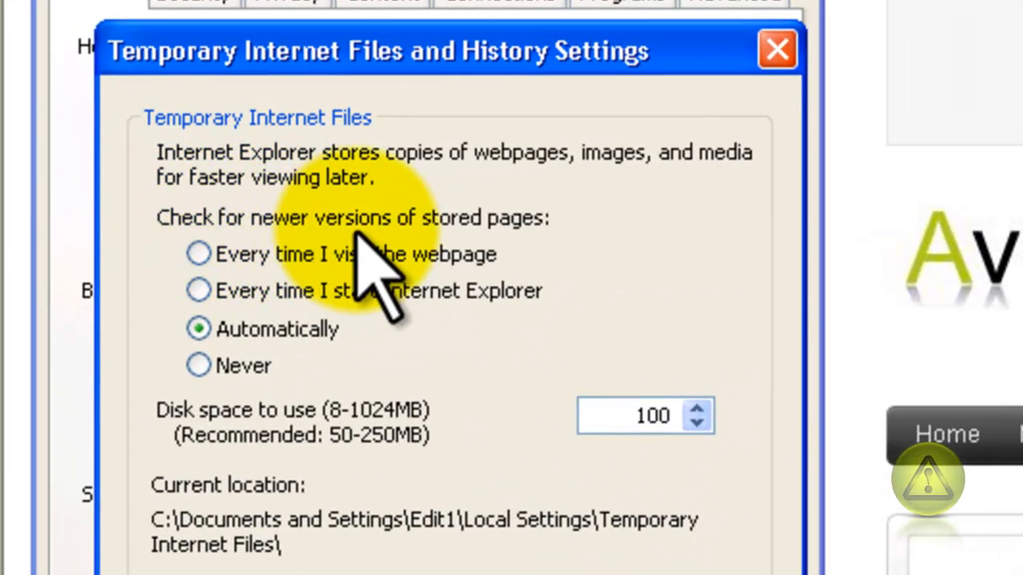
{"action": "mouse_move", "coordinate": [415, 287]}
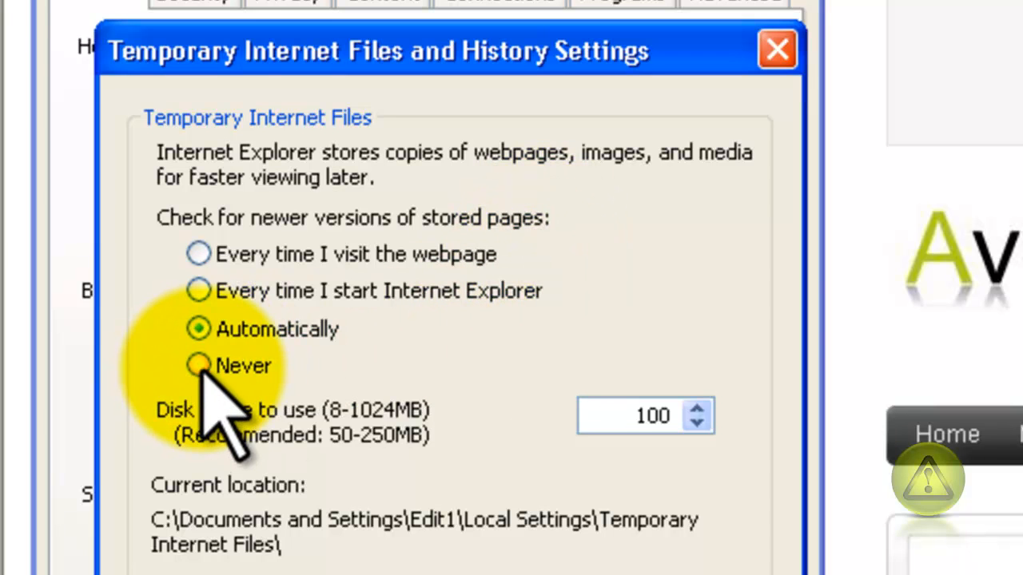
- Set stored pages to Never check for newer versions with 50 MB disk space, and confirm
{"action": "left_click", "coordinate": [198, 366]}
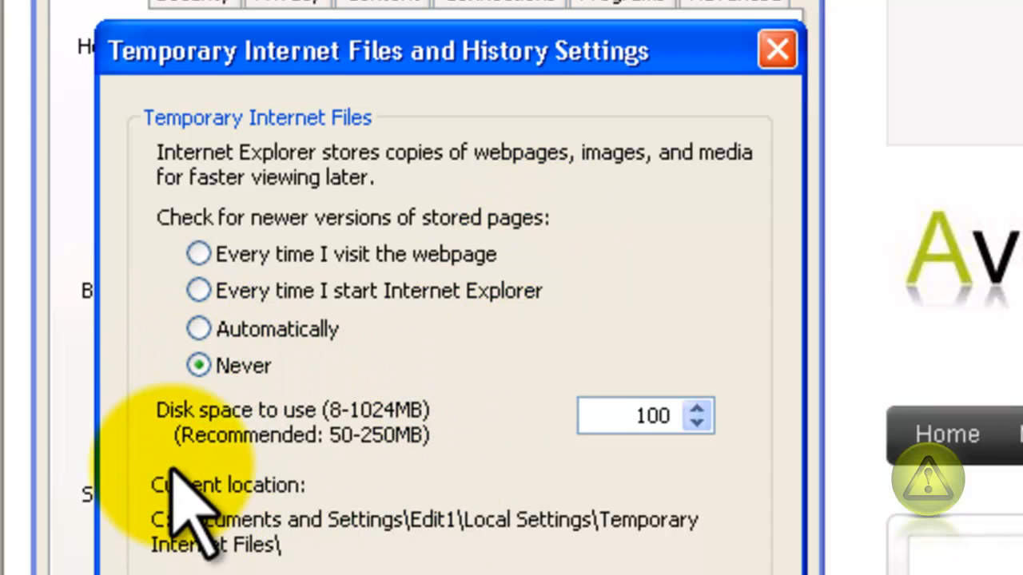
{"action": "mouse_move", "coordinate": [275, 456]}
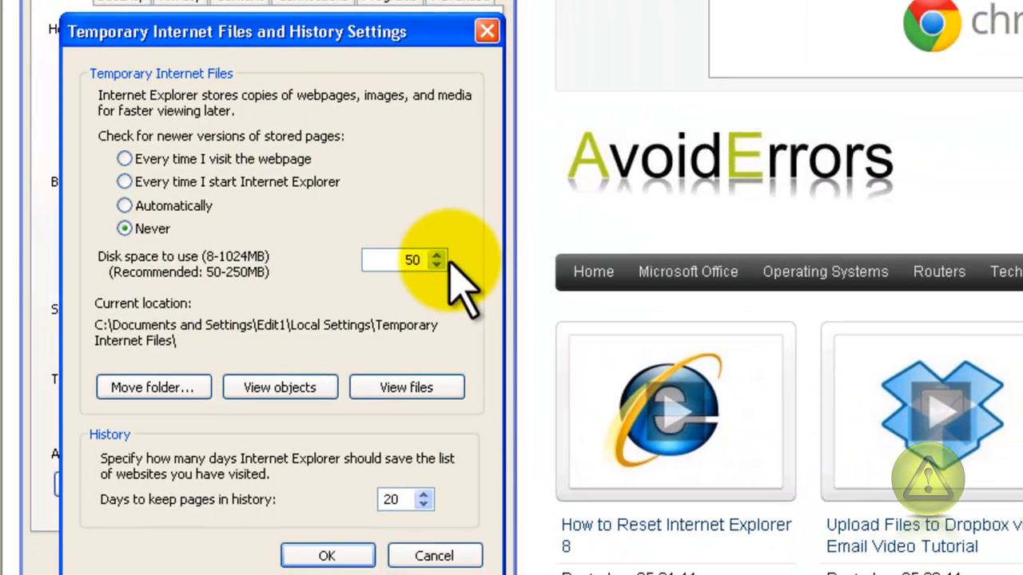
{"action": "mouse_move", "coordinate": [499, 303]}
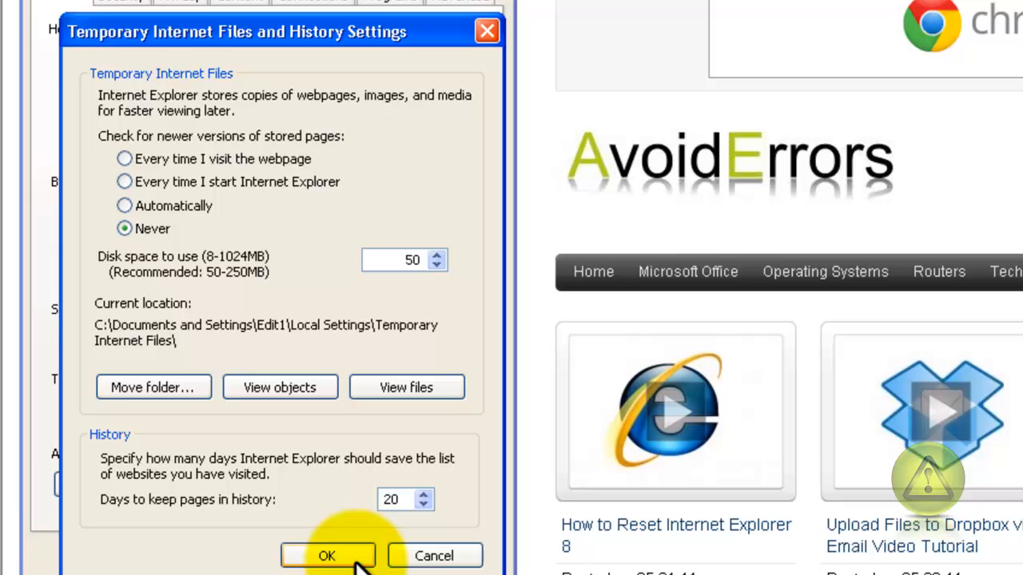
{"action": "left_click", "coordinate": [329, 556]}
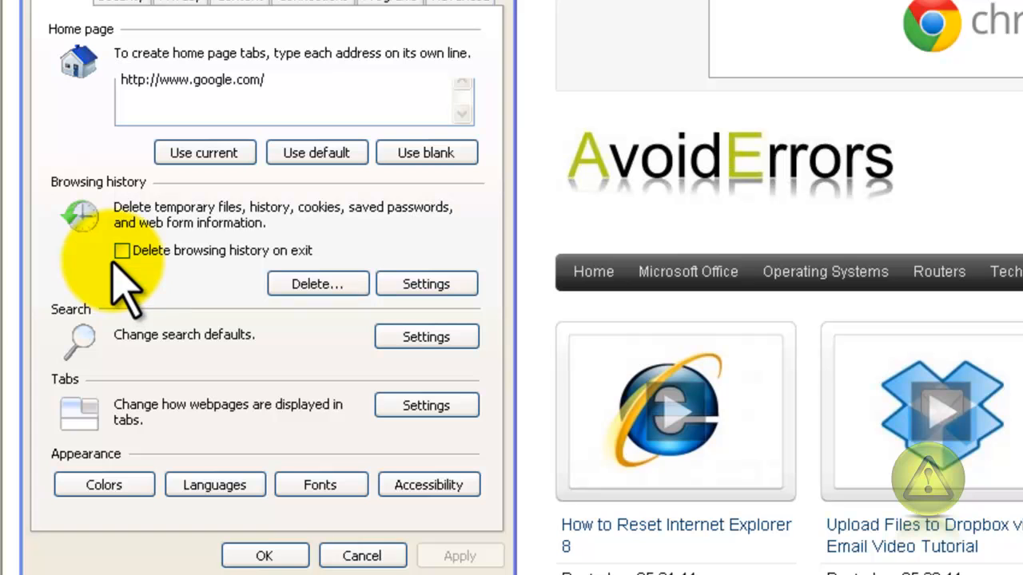
{"action": "left_click", "coordinate": [121, 250]}
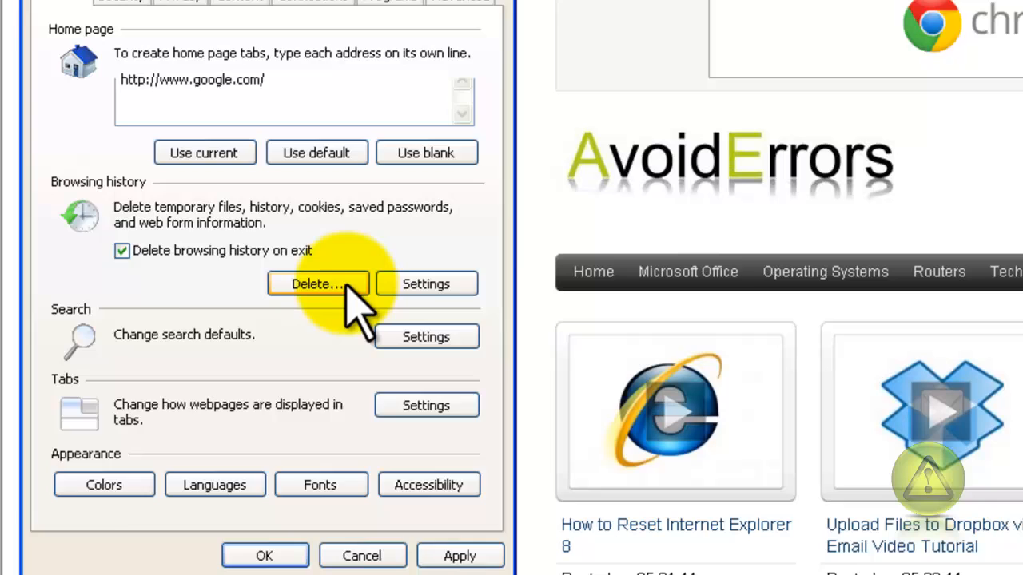
- Delete browsing history with only Temporary Internet files selected, not cookies, history or favourites data
{"action": "left_click", "coordinate": [316, 285]}
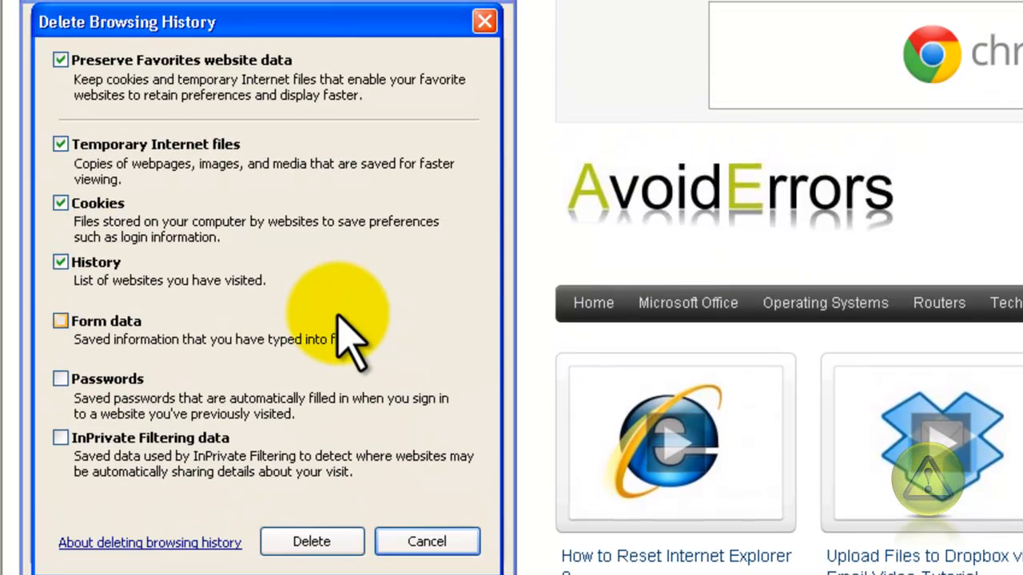
{"action": "left_click", "coordinate": [59, 262]}
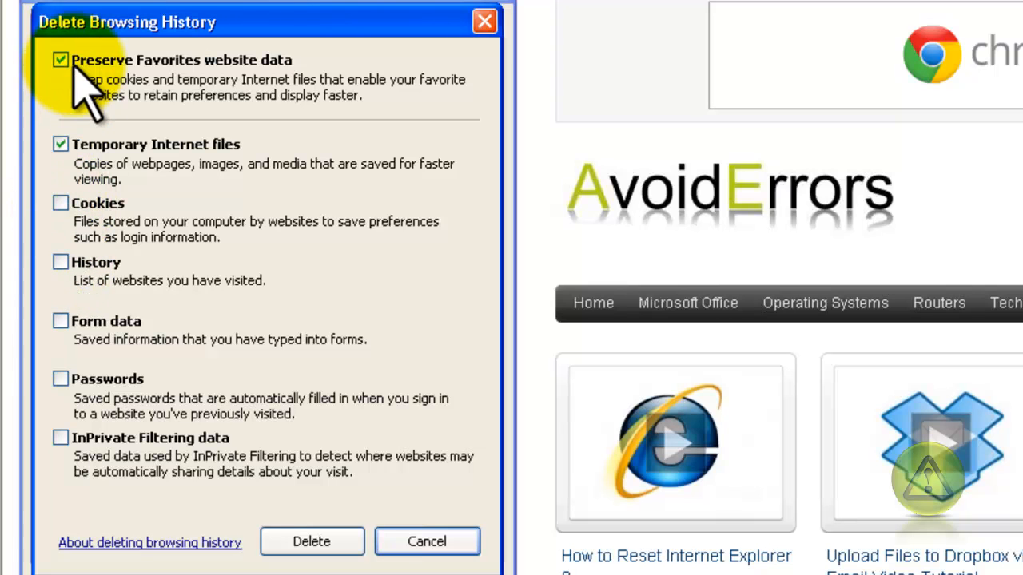
{"action": "left_click", "coordinate": [57, 62]}
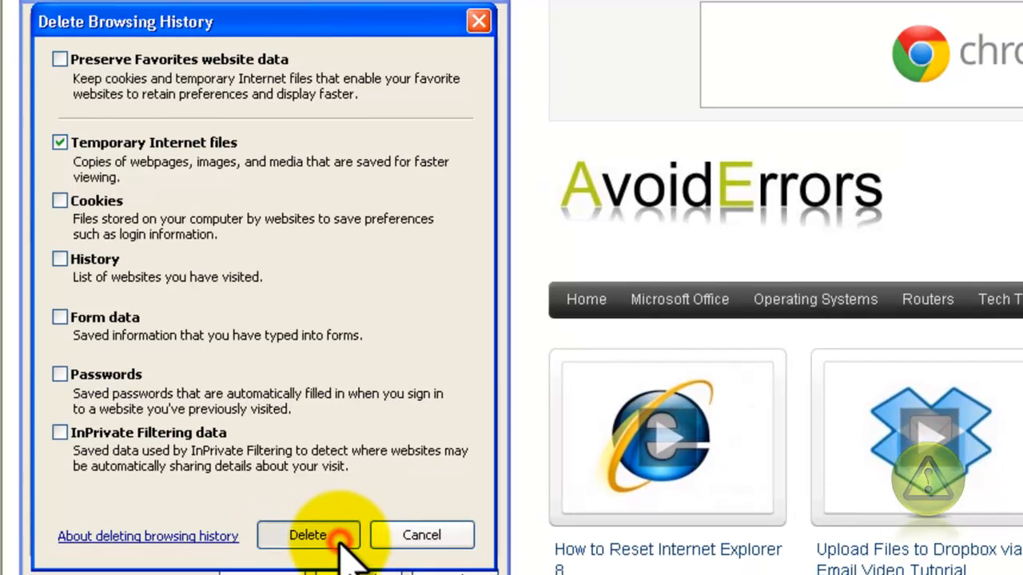
{"action": "left_click", "coordinate": [315, 534]}
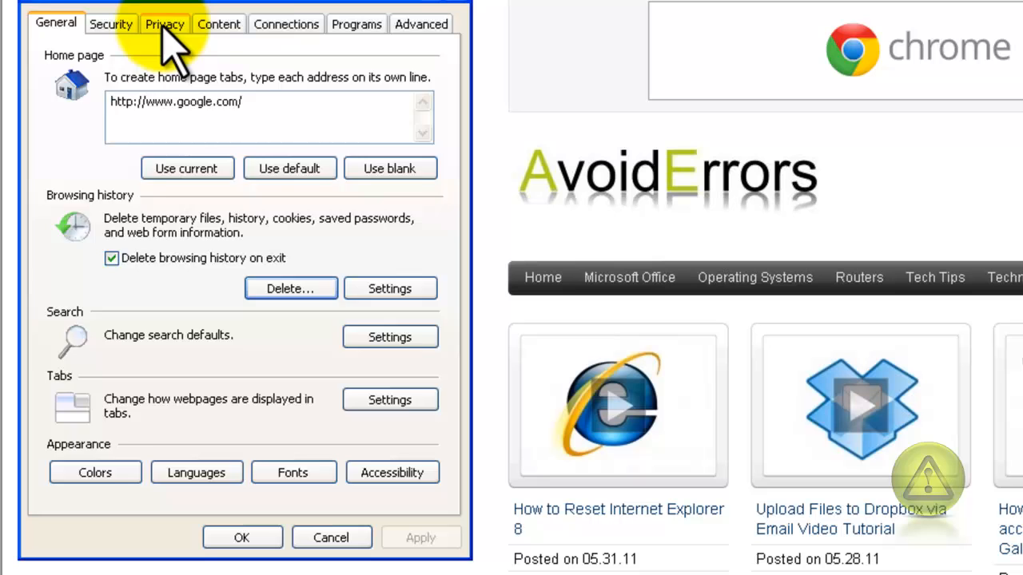
- Turn on the Pop-up Blocker under Privacy, then move to the Connections settings
{"action": "left_click", "coordinate": [163, 24]}
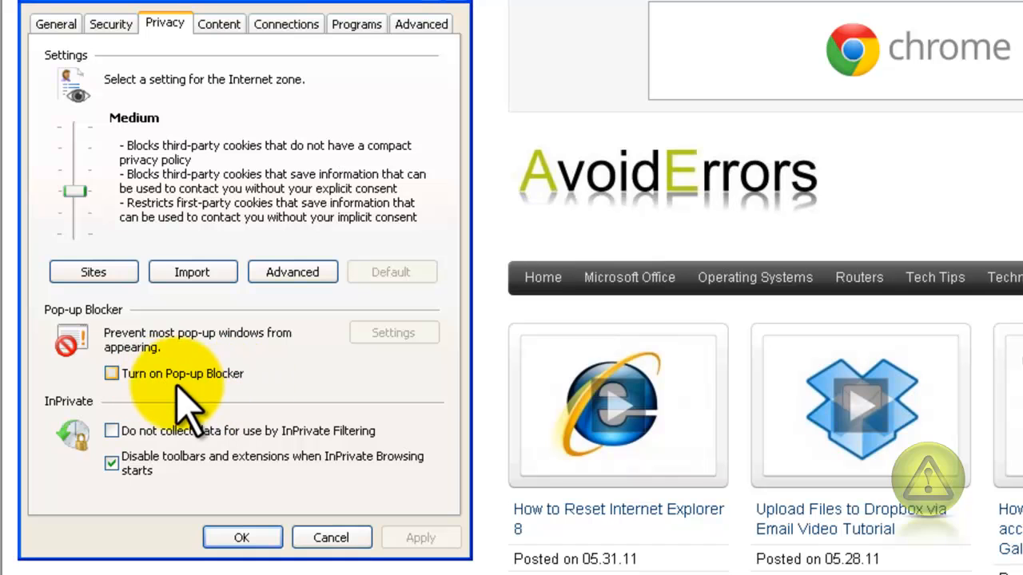
{"action": "mouse_move", "coordinate": [125, 423]}
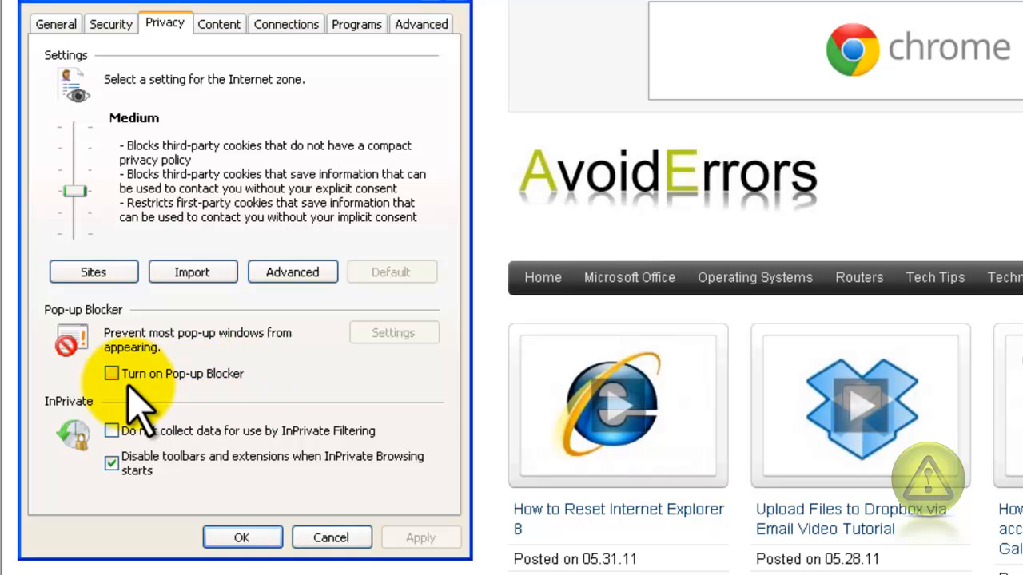
{"action": "left_click", "coordinate": [111, 374]}
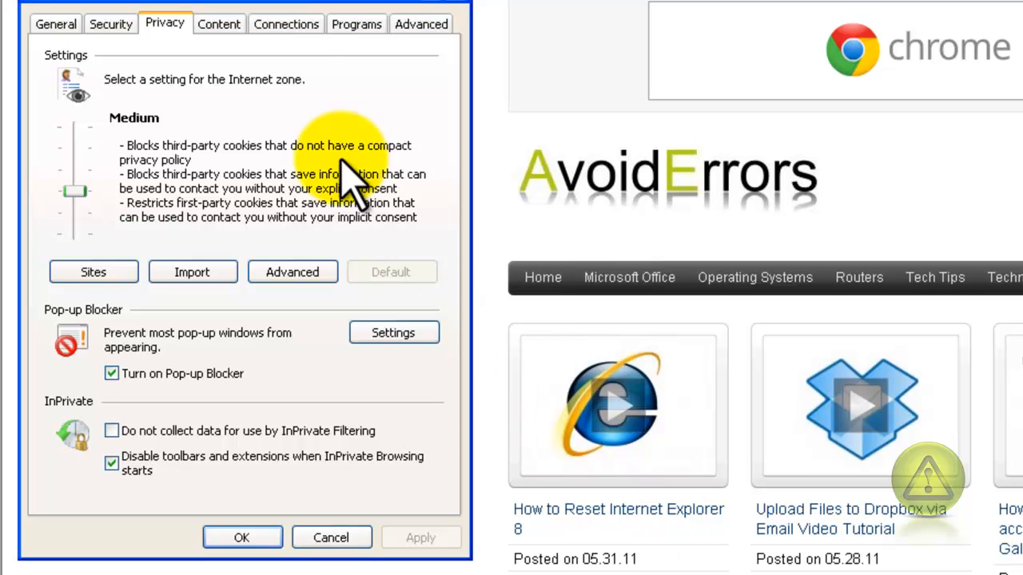
{"action": "left_click", "coordinate": [285, 24]}
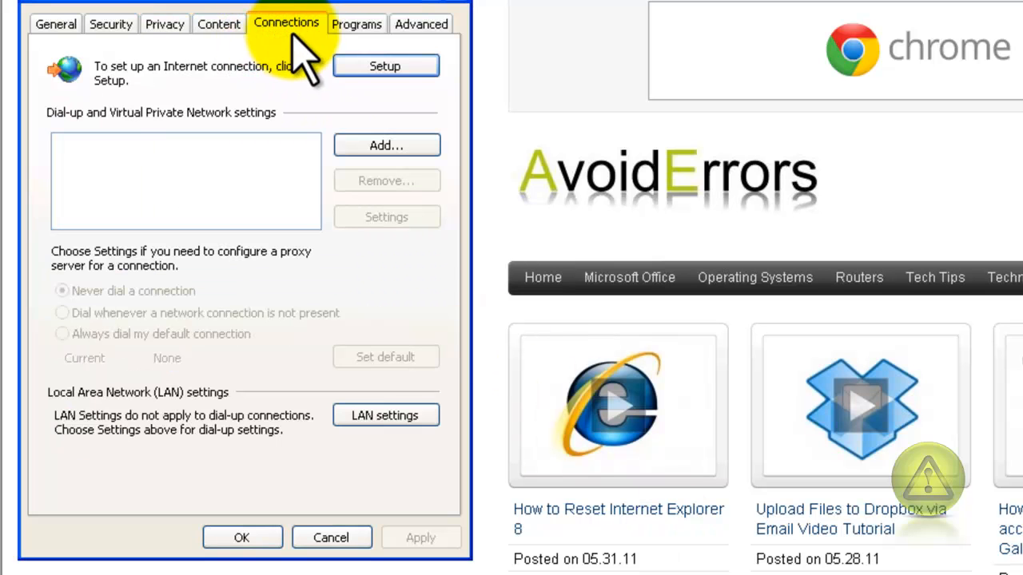
{"action": "mouse_move", "coordinate": [311, 67]}
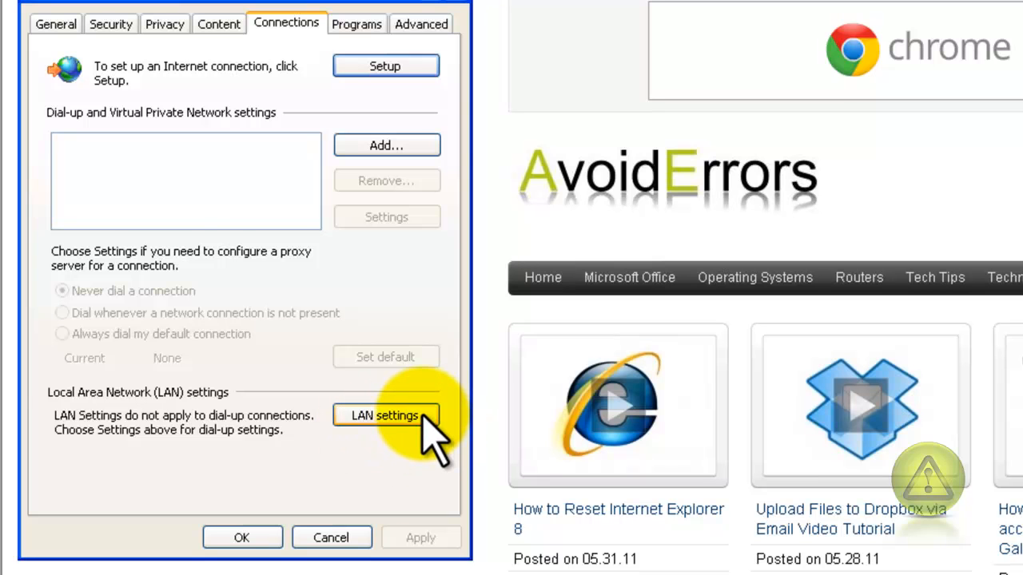
- Uncheck Automatically detect settings in LAN settings and confirm Internet Options closed
{"action": "left_click", "coordinate": [387, 415]}
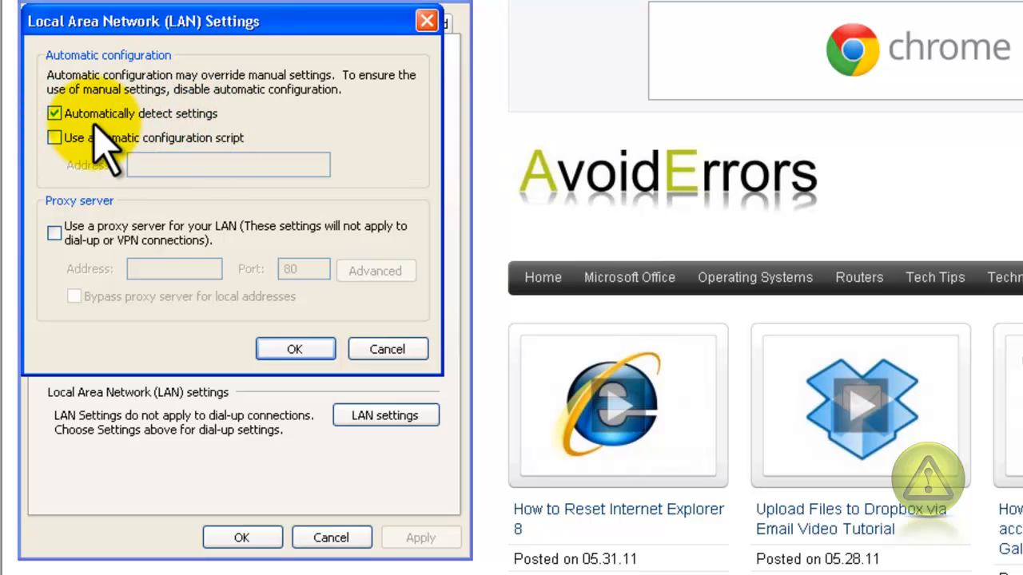
{"action": "left_click", "coordinate": [58, 113]}
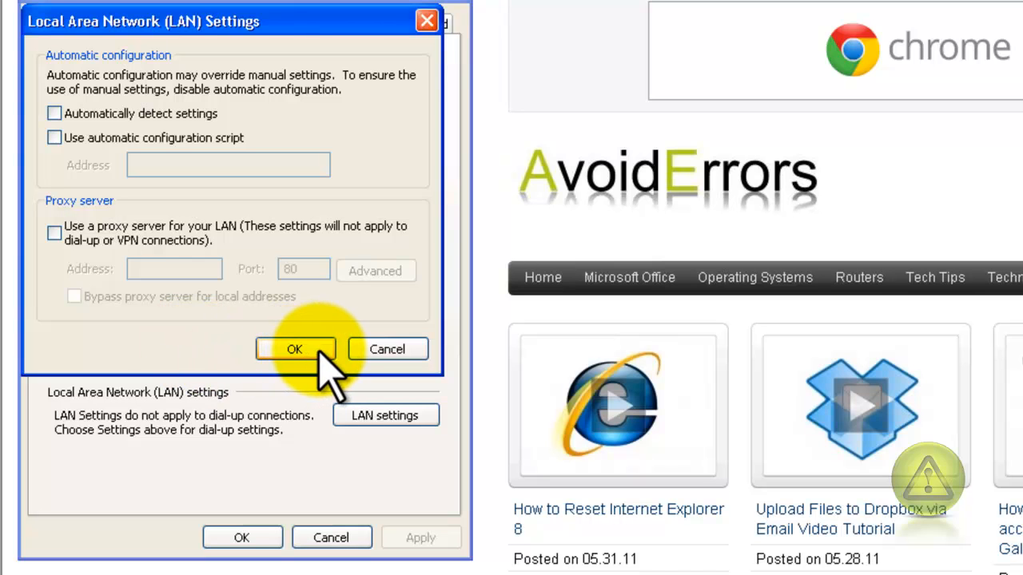
{"action": "left_click", "coordinate": [294, 348]}
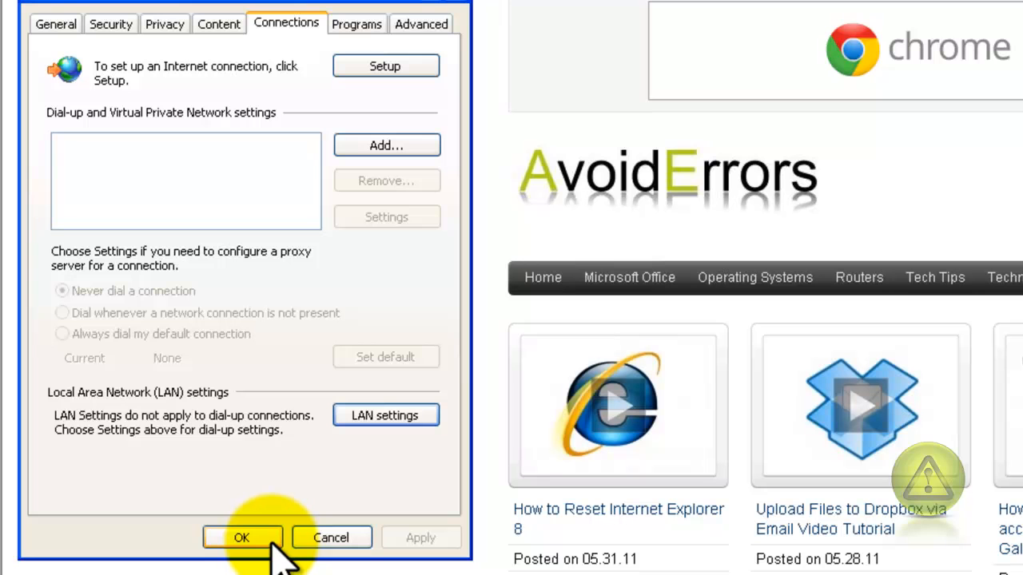
{"action": "left_click", "coordinate": [241, 537]}
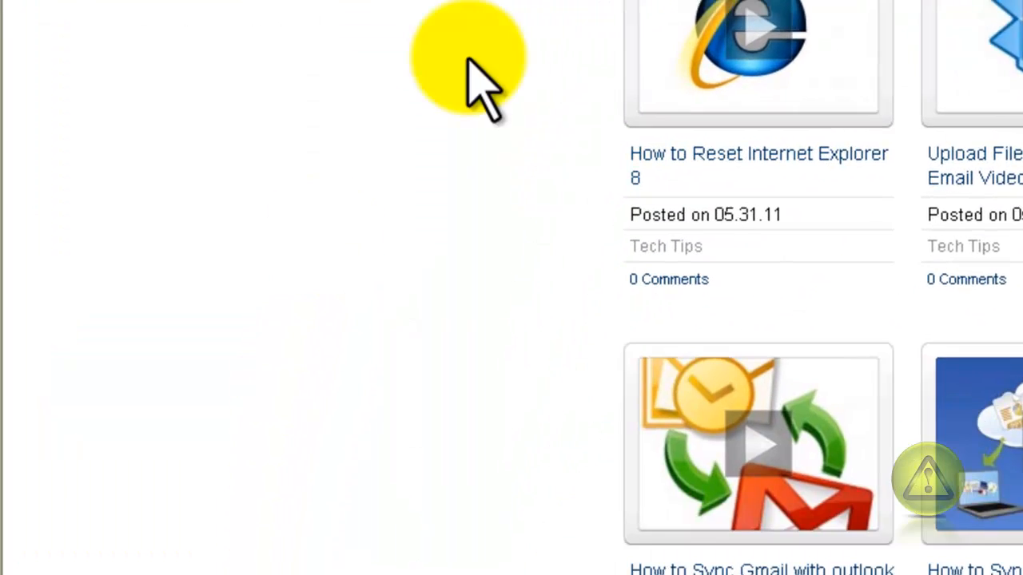
- Launch a Command Prompt via Start > Run with cmd
{"action": "scroll", "scroll_direction": "down", "scroll_amount": 3}
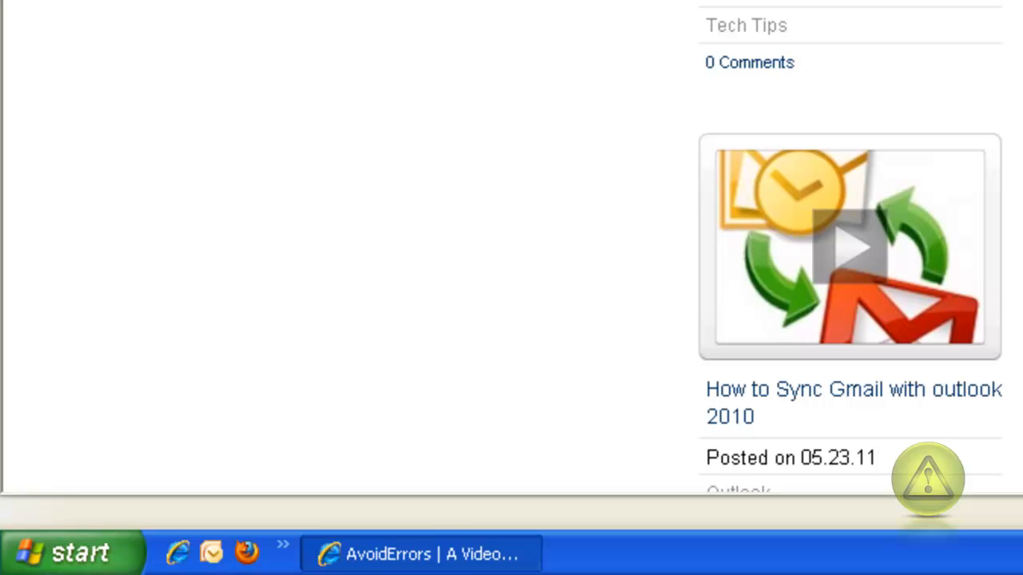
{"action": "mouse_move", "coordinate": [68, 551]}
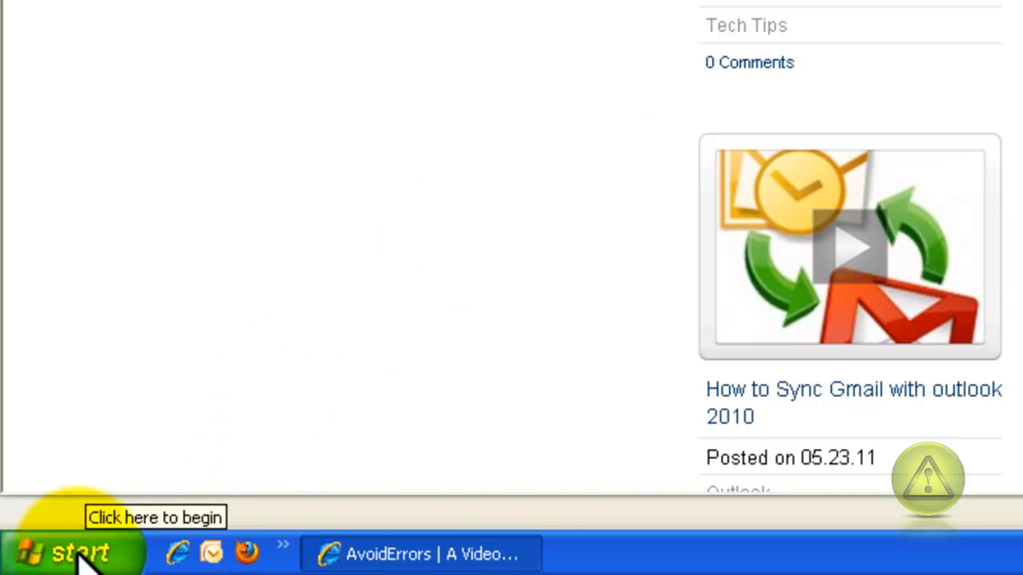
{"action": "left_click", "coordinate": [56, 551]}
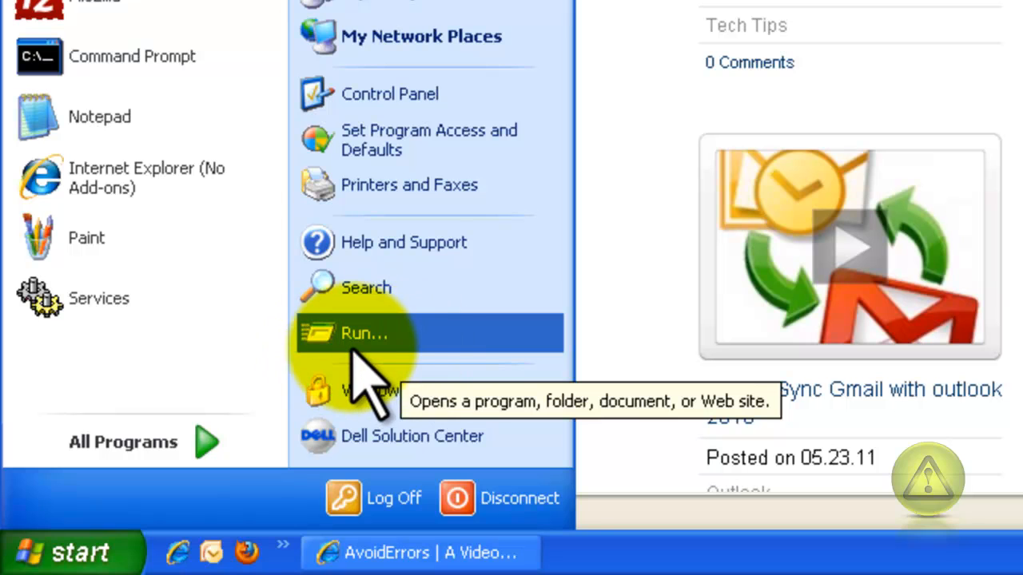
{"action": "mouse_move", "coordinate": [380, 380]}
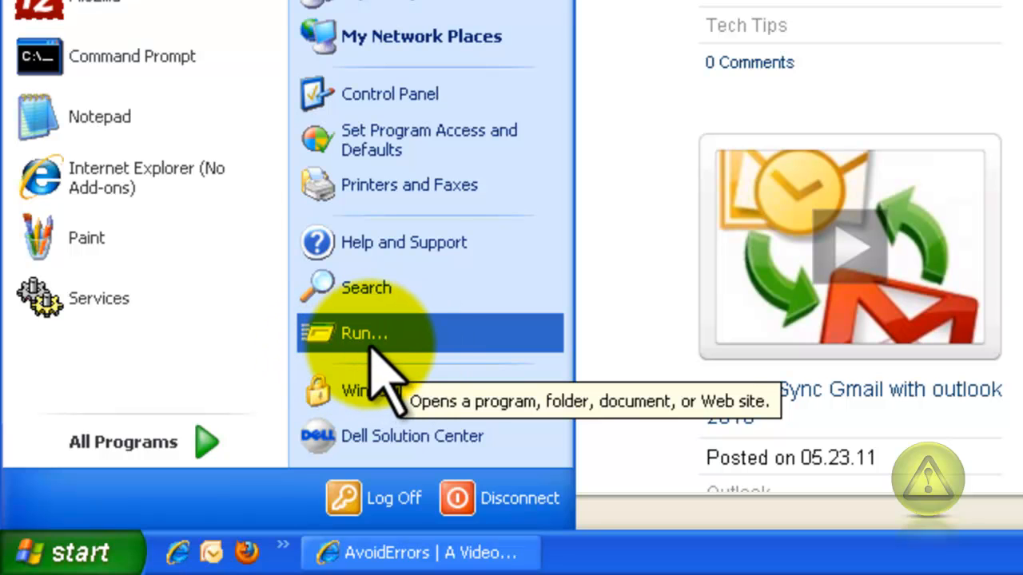
{"action": "left_click", "coordinate": [365, 334]}
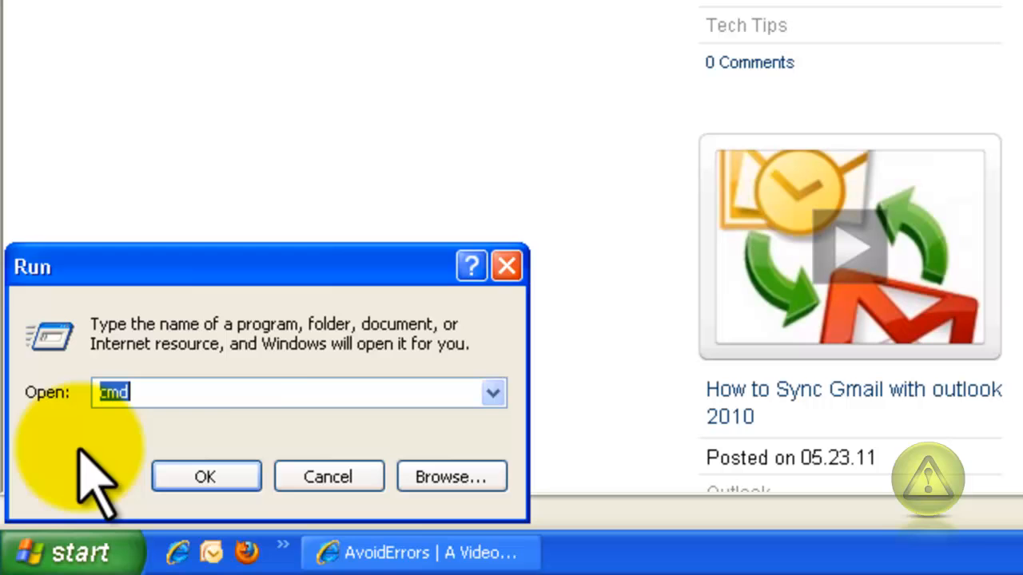
{"action": "left_click", "coordinate": [238, 393]}
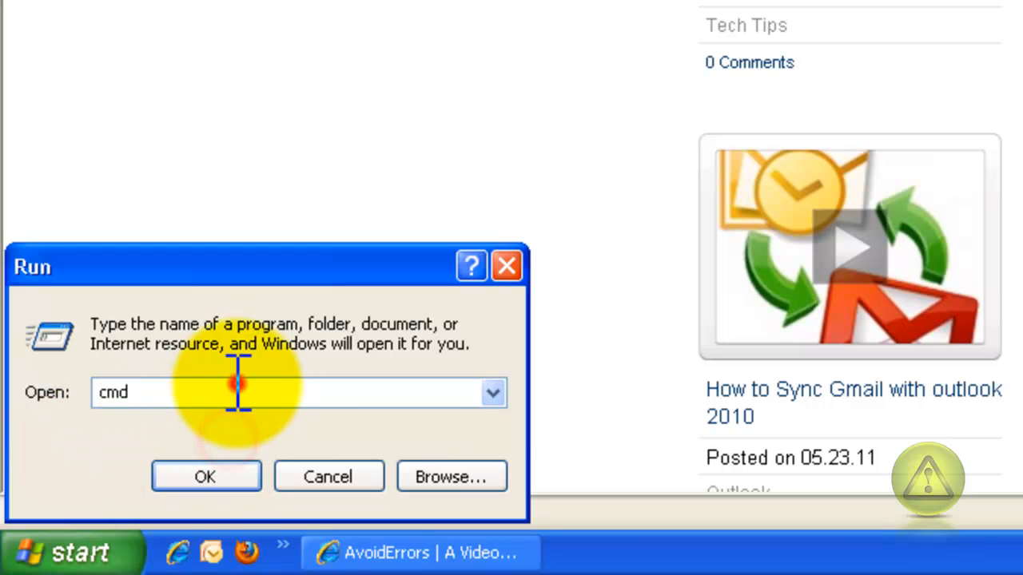
{"action": "mouse_move", "coordinate": [128, 456]}
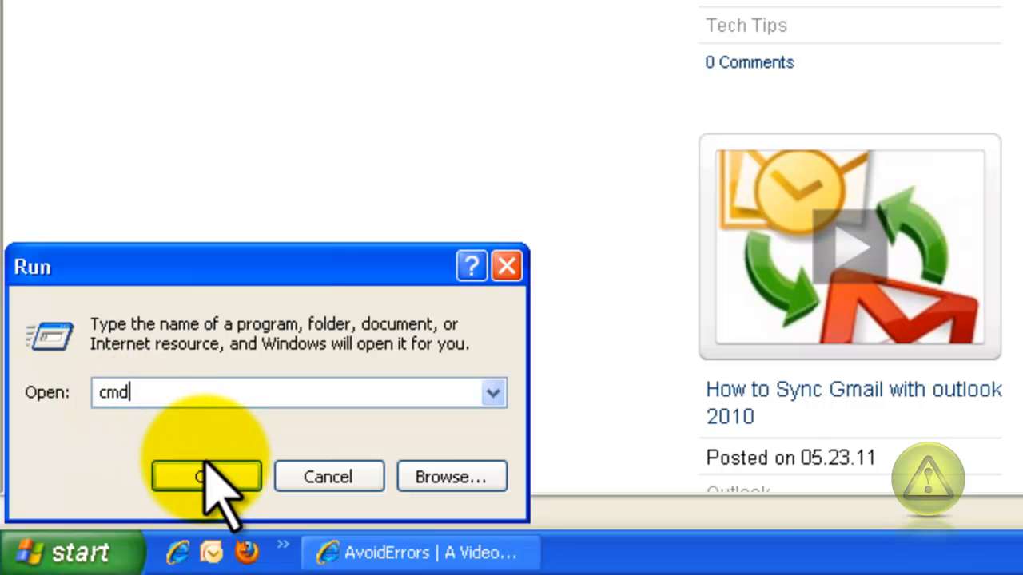
{"action": "left_click", "coordinate": [204, 476]}
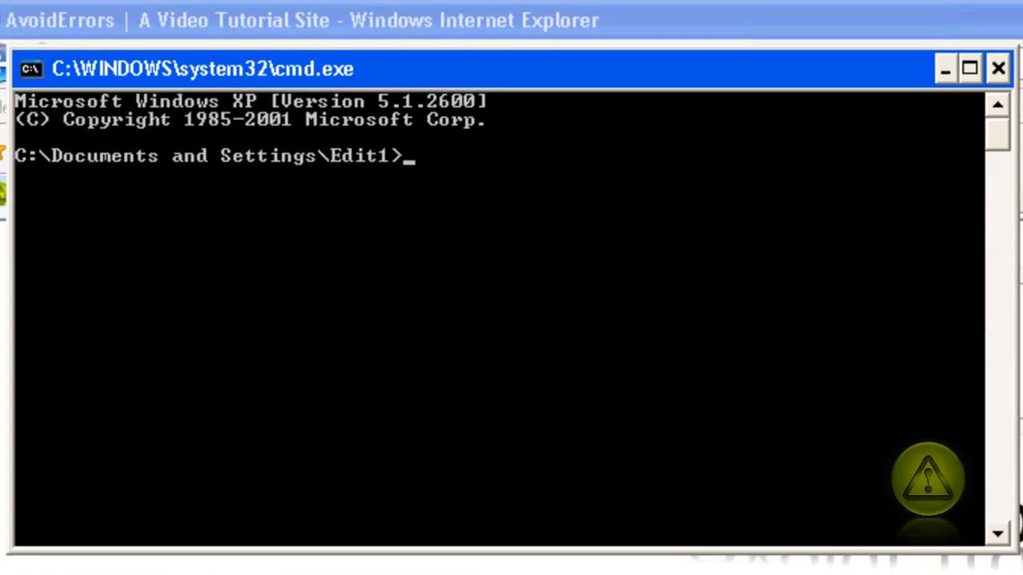
{"action": "mouse_move", "coordinate": [416, 271]}
{"action": "type", "text": "regsvr32 actxprxy.dll"}
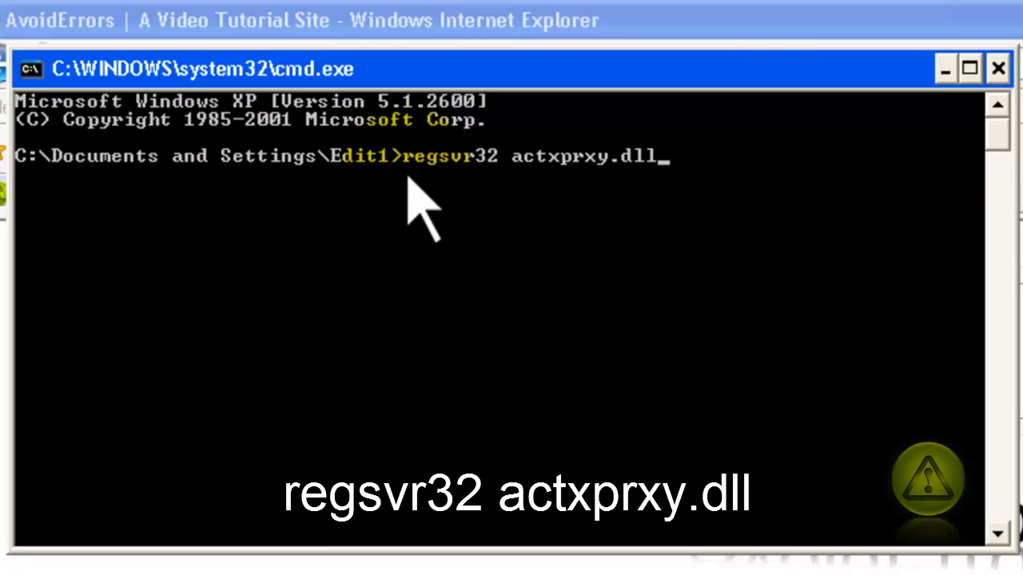
{"action": "mouse_move", "coordinate": [642, 195]}
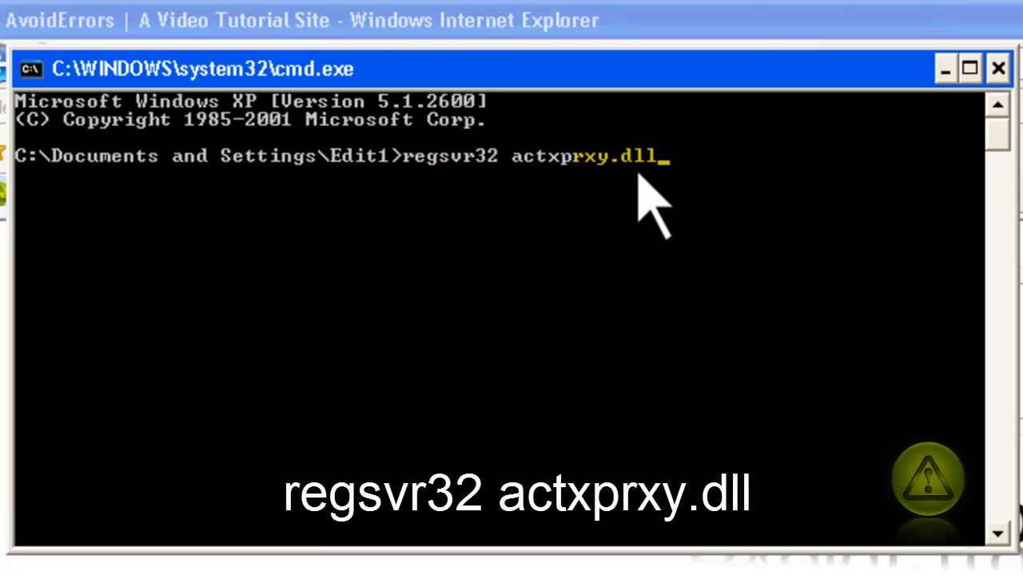
{"action": "mouse_move", "coordinate": [415, 205]}
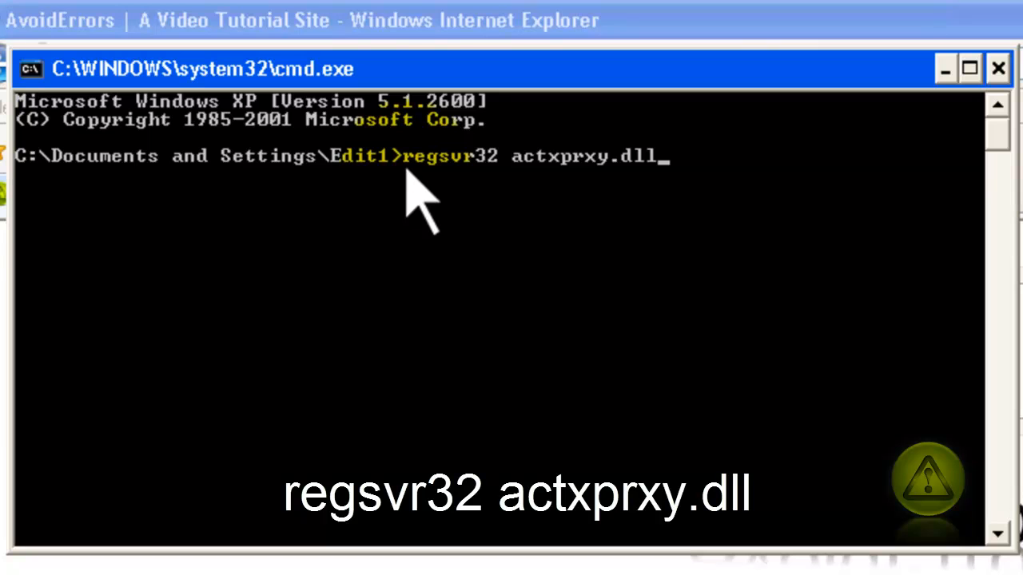
{"action": "mouse_move", "coordinate": [415, 200]}
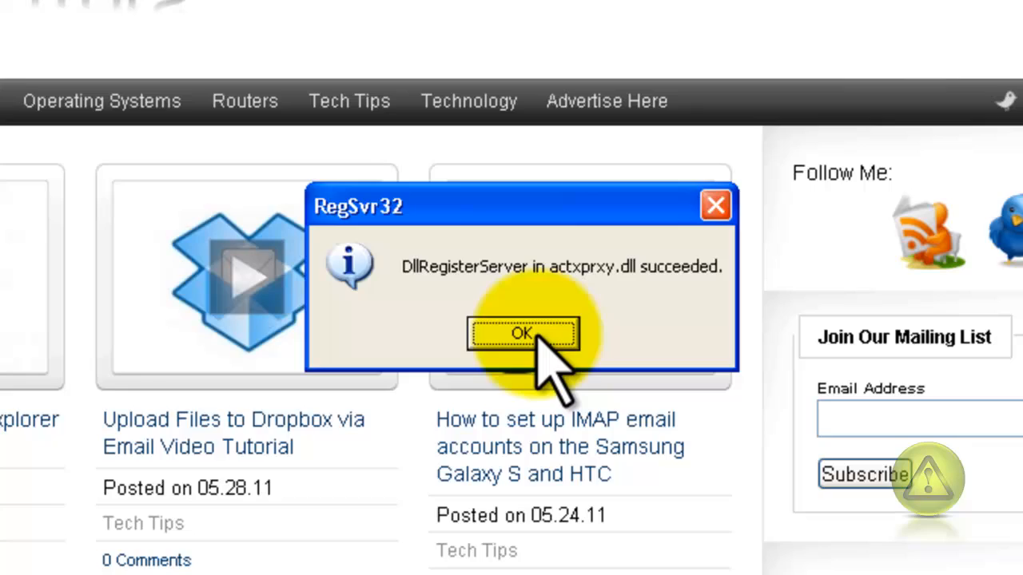
- Run regsvr32 actxprxy.dll and acknowledge the RegSvr32 success message
{"action": "left_click", "coordinate": [521, 332]}
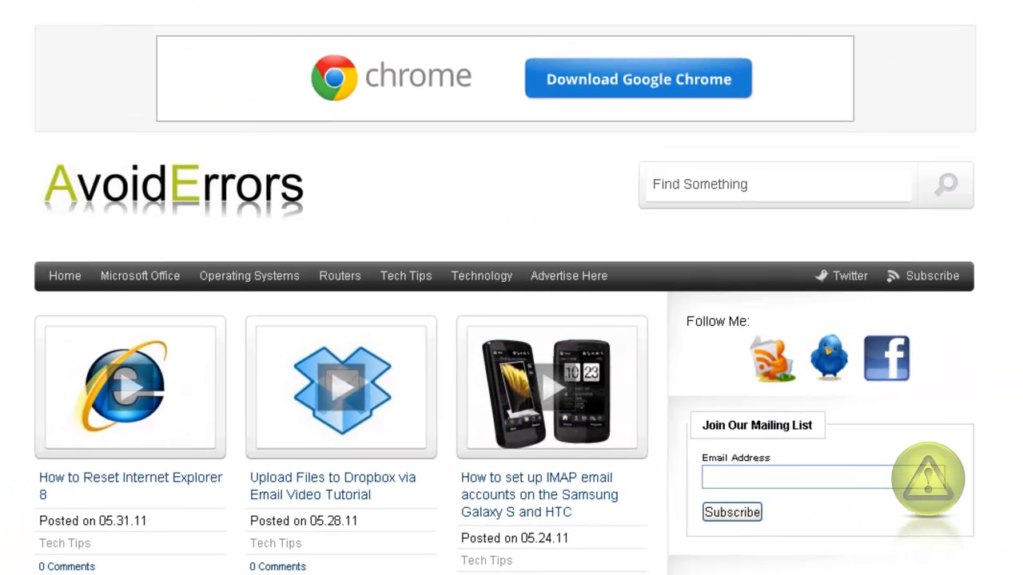